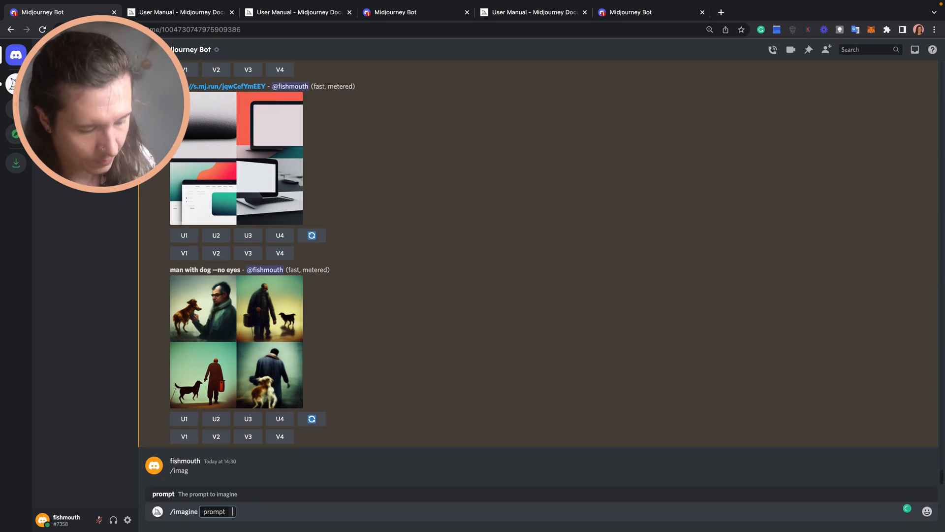
- Submit the /imagine prompt 'warrior mermaid princess --video' to the Midjourney bot
{"action": "type", "text": "warrior mermaid p"}
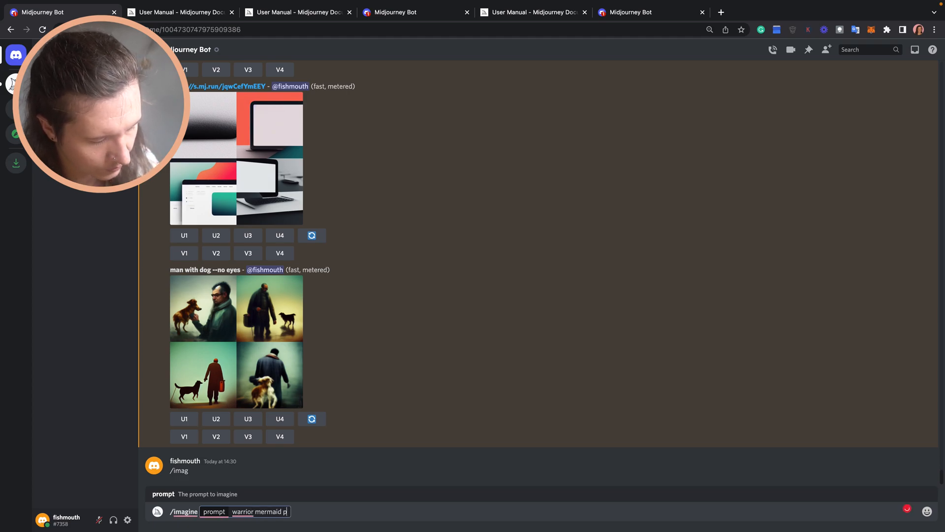
{"action": "type", "text": "rincess"}
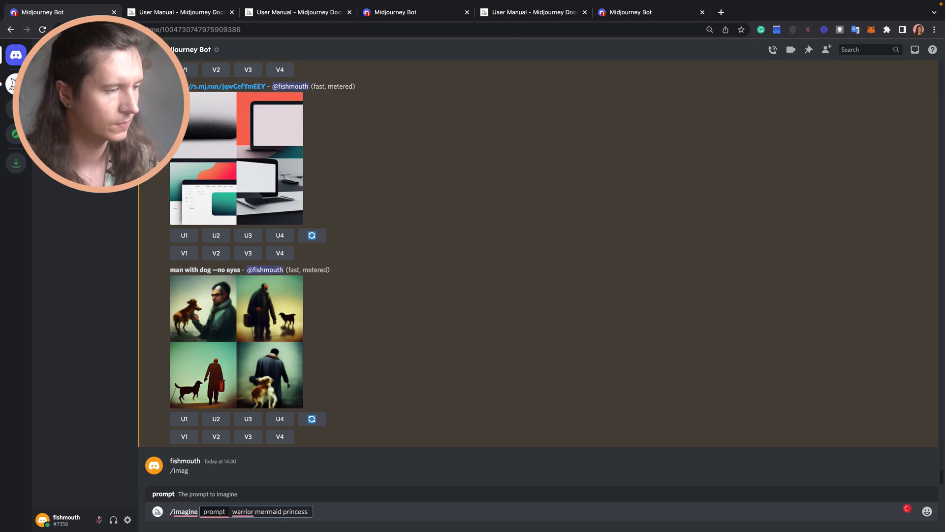
{"action": "type", "text": "--"}
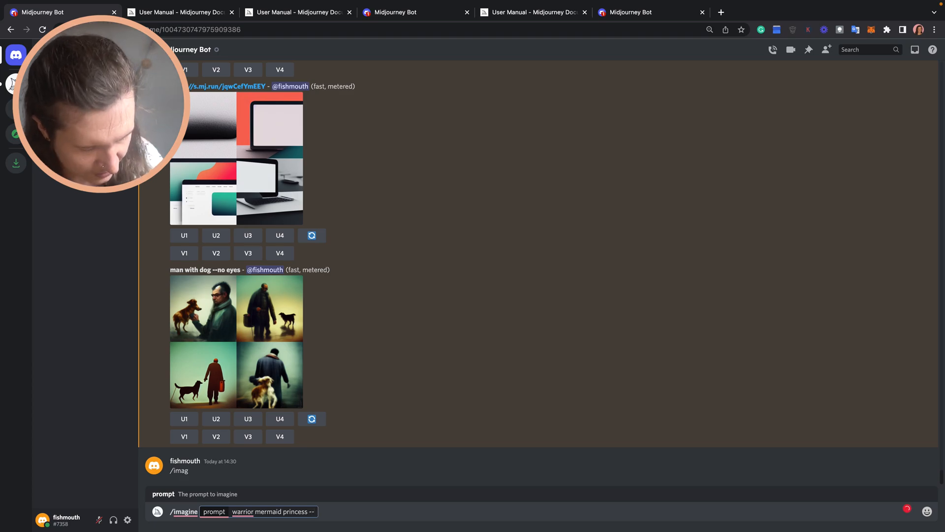
{"action": "key", "text": "Enter"}
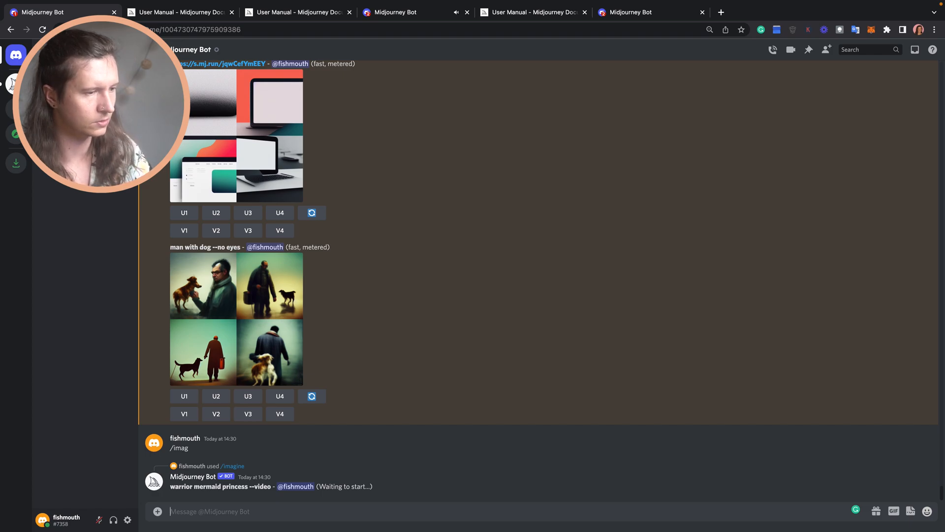
- Scroll down to follow the bot generating the four-image mermaid grid
{"action": "scroll", "scroll_direction": "down", "scroll_amount": 3}
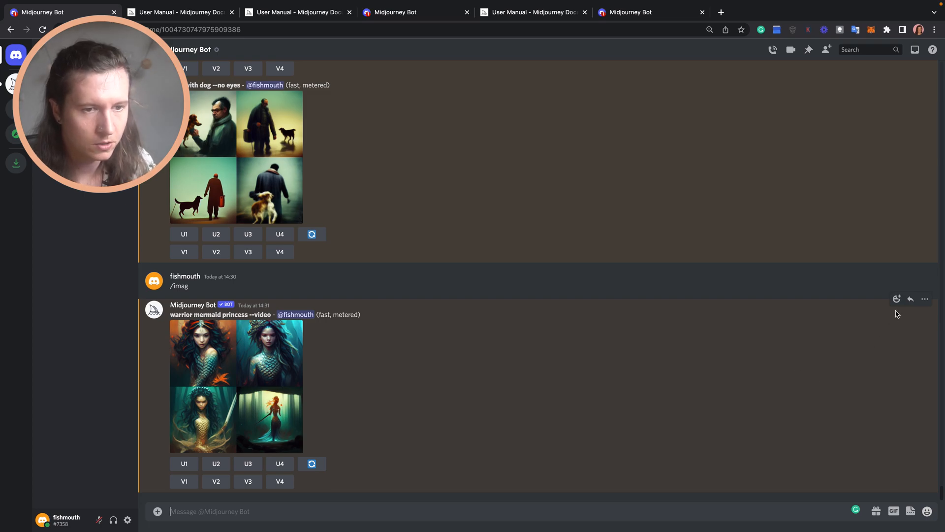
{"action": "mouse_move", "coordinate": [896, 299]}
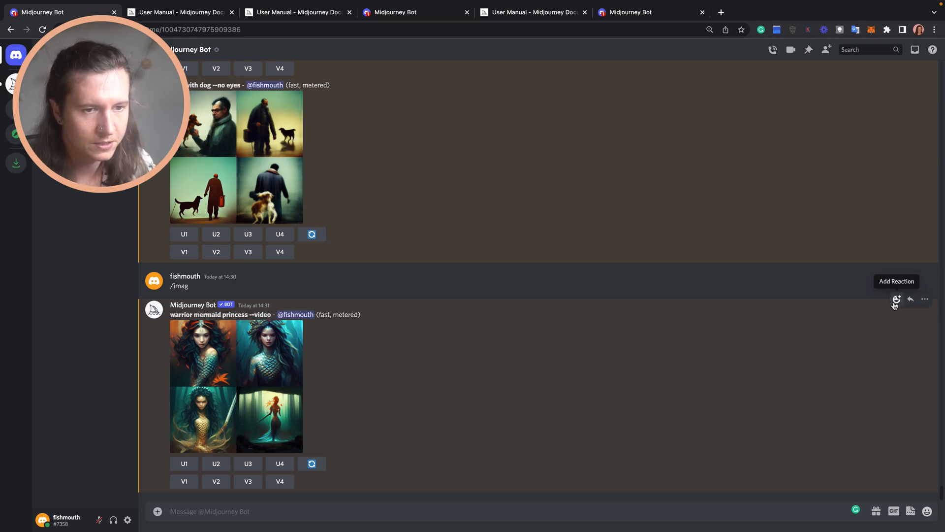
- React to the mermaid grid with the envelope emoji to receive its seed, job ID and video link
{"action": "left_click", "coordinate": [894, 300]}
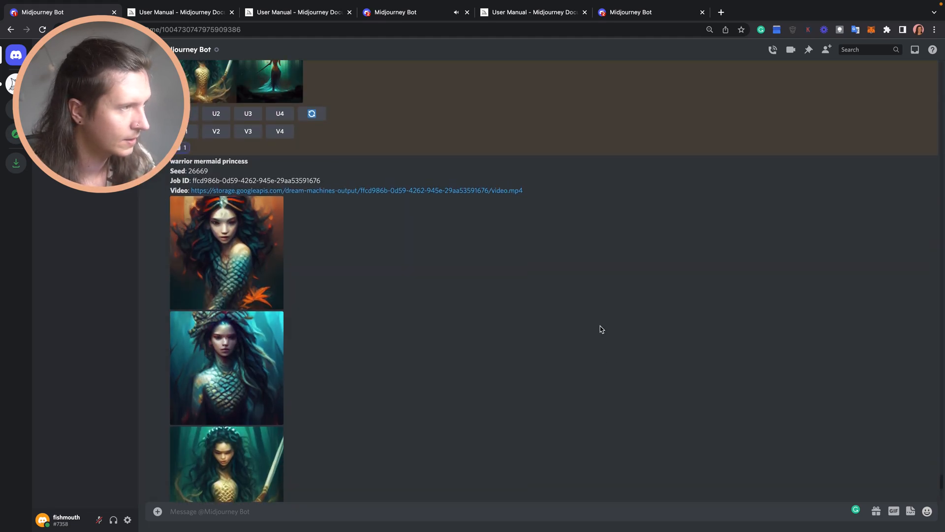
- Play the mermaid grid's progress video full screen from the preview below the reply
{"action": "scroll", "scroll_direction": "down", "scroll_amount": 3}
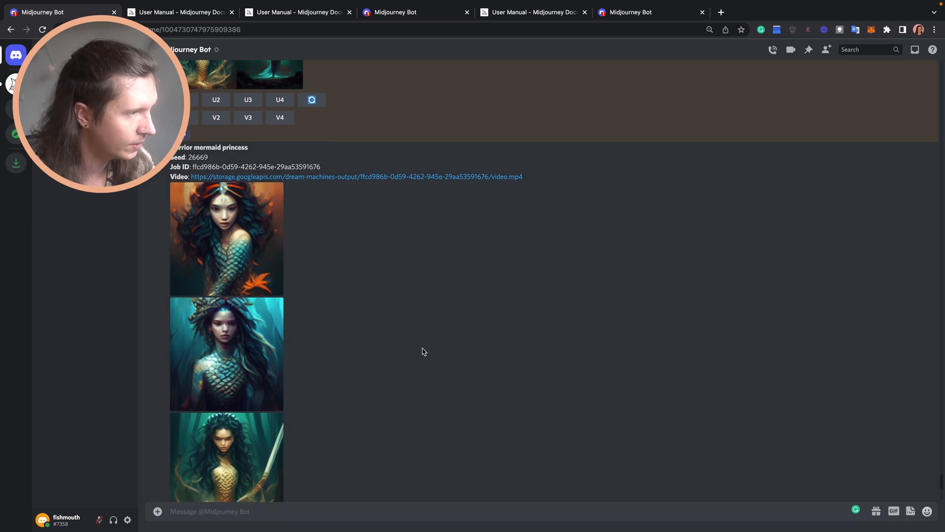
{"action": "scroll", "scroll_direction": "down", "scroll_amount": 3}
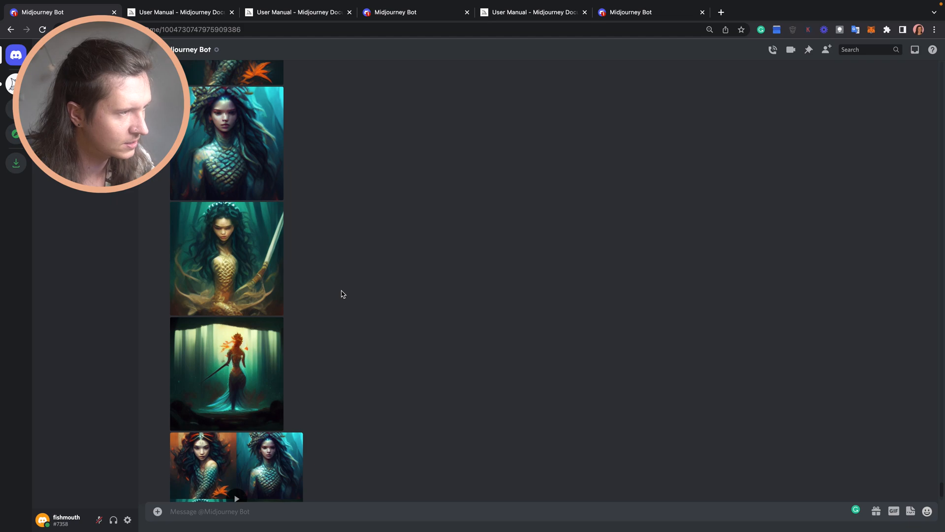
{"action": "scroll", "scroll_direction": "down", "scroll_amount": 3}
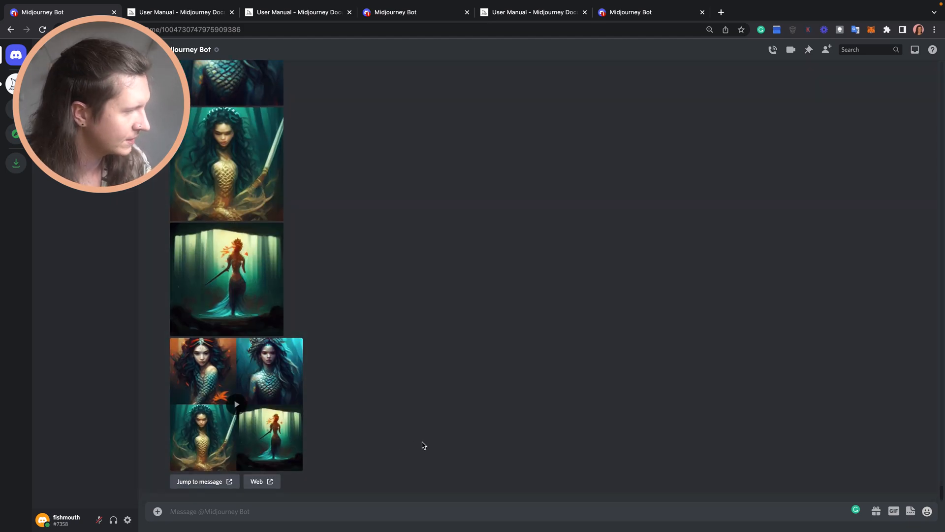
{"action": "mouse_move", "coordinate": [437, 446]}
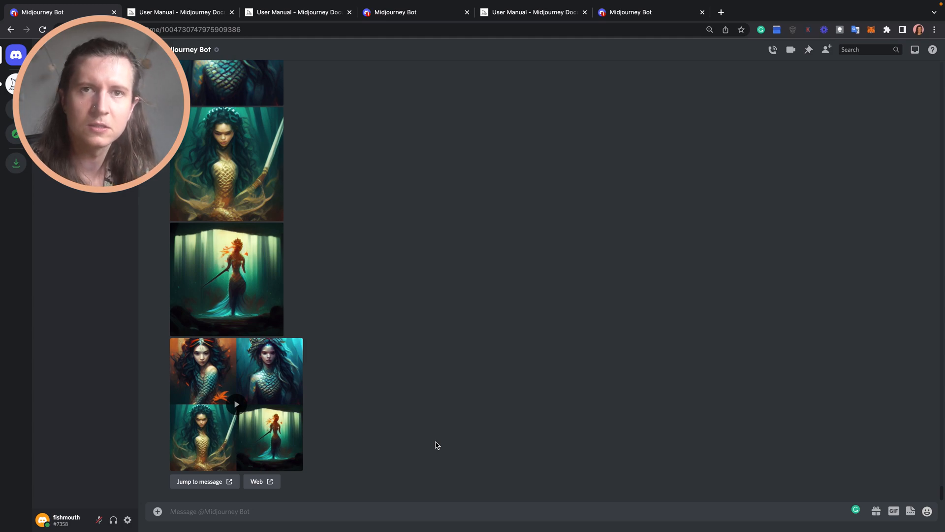
{"action": "mouse_move", "coordinate": [400, 423]}
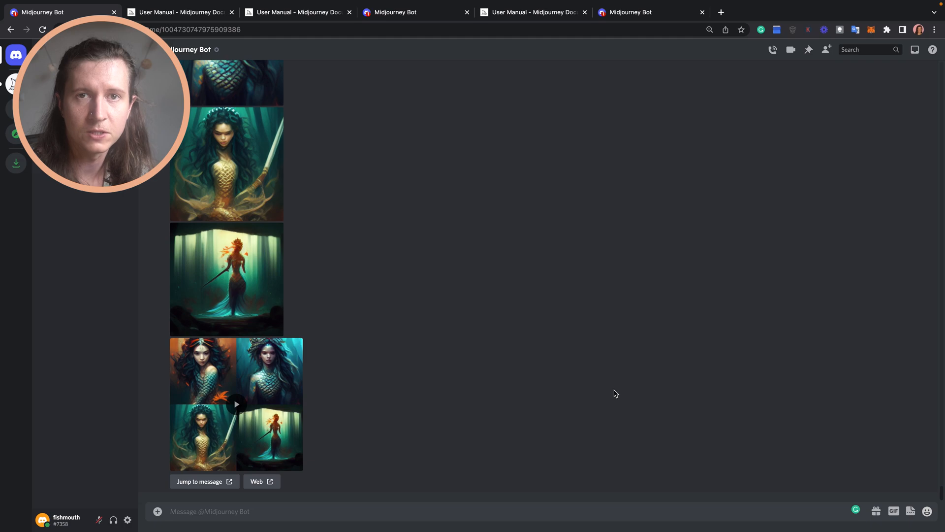
{"action": "mouse_move", "coordinate": [270, 404]}
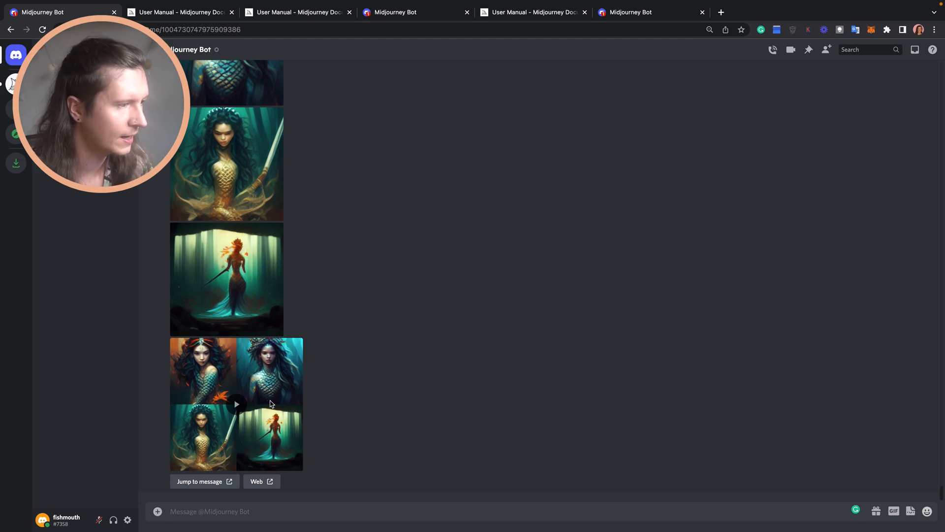
{"action": "left_click", "coordinate": [236, 404]}
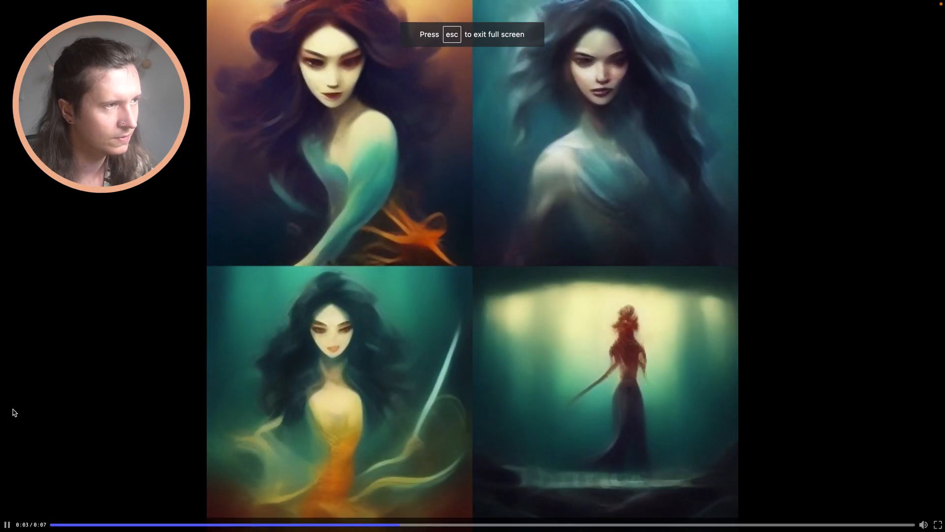